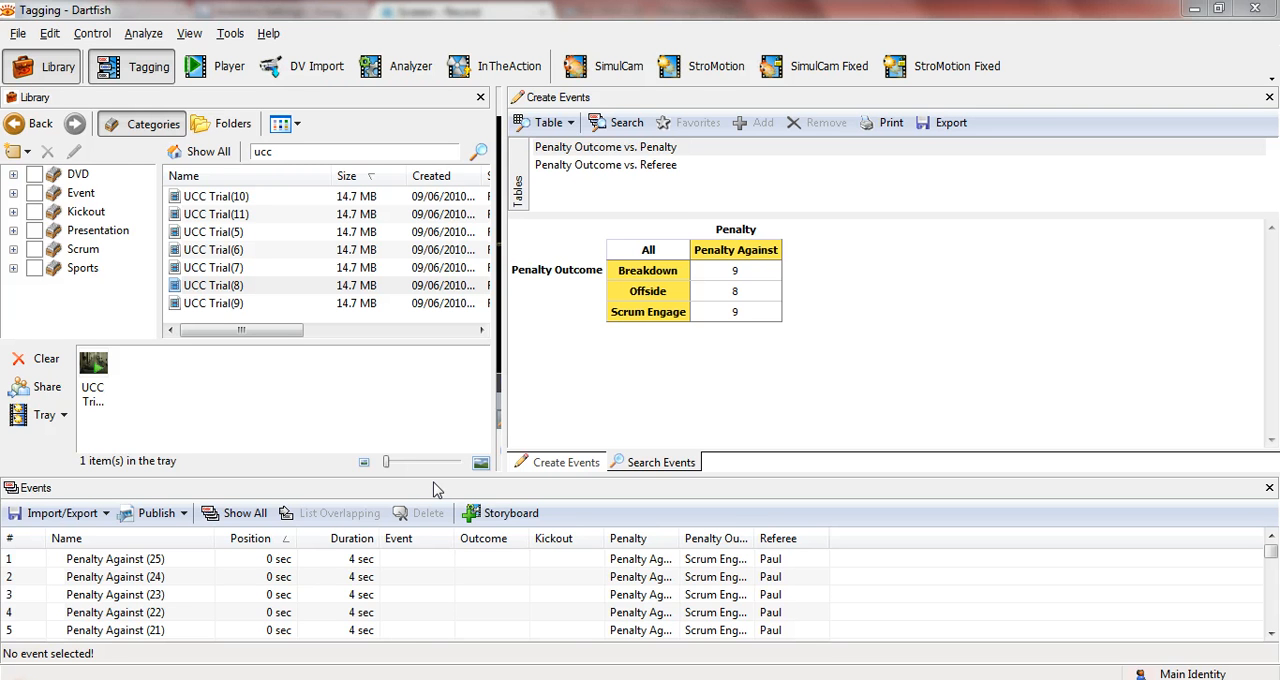
pyautogui.moveTo(398, 472)
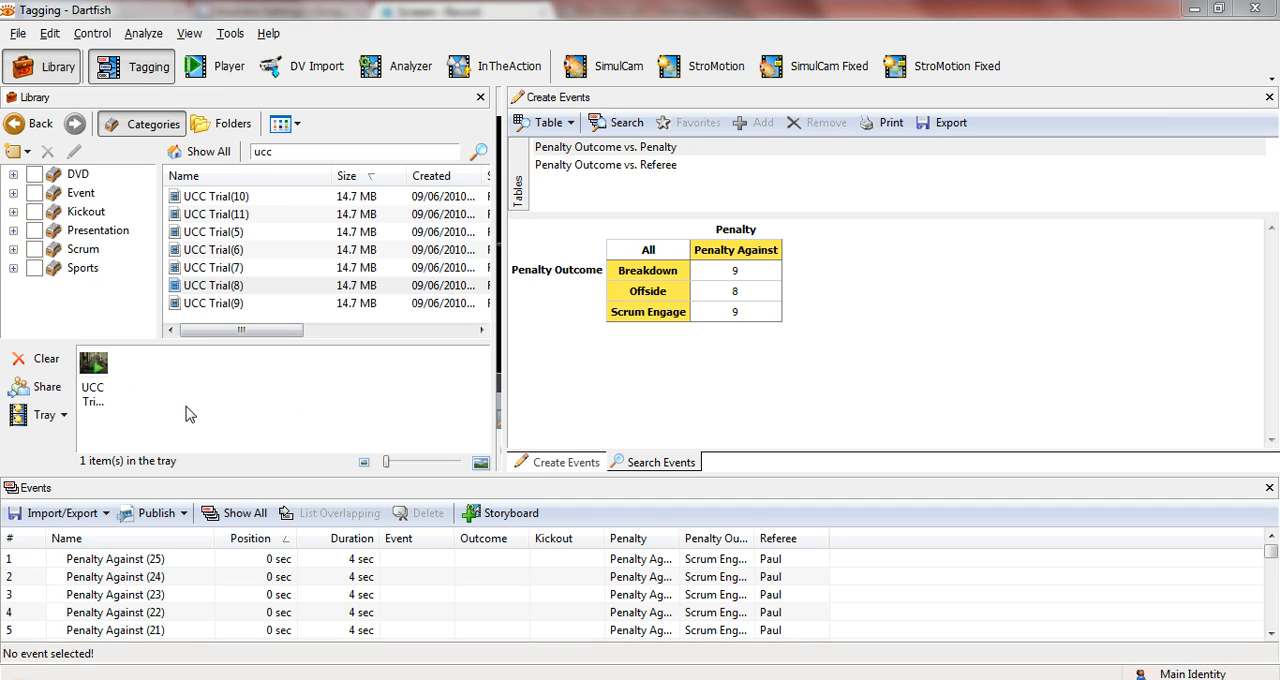
pyautogui.moveTo(225, 407)
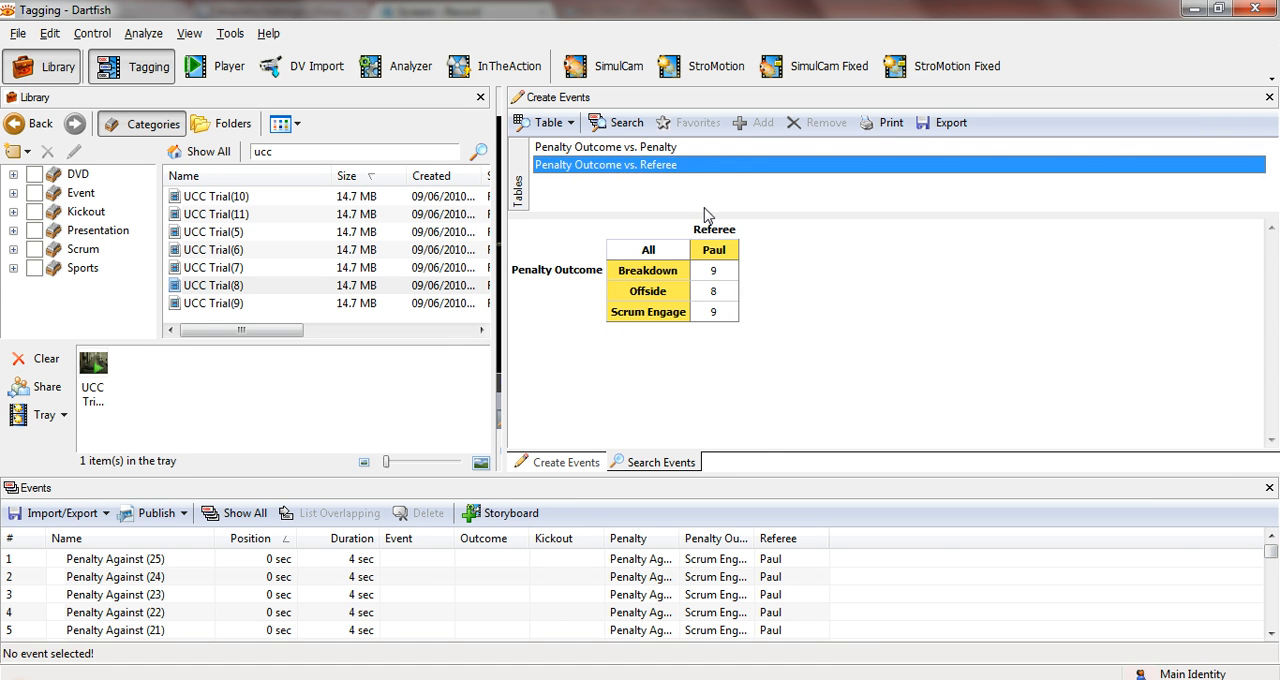
pyautogui.moveTo(598, 277)
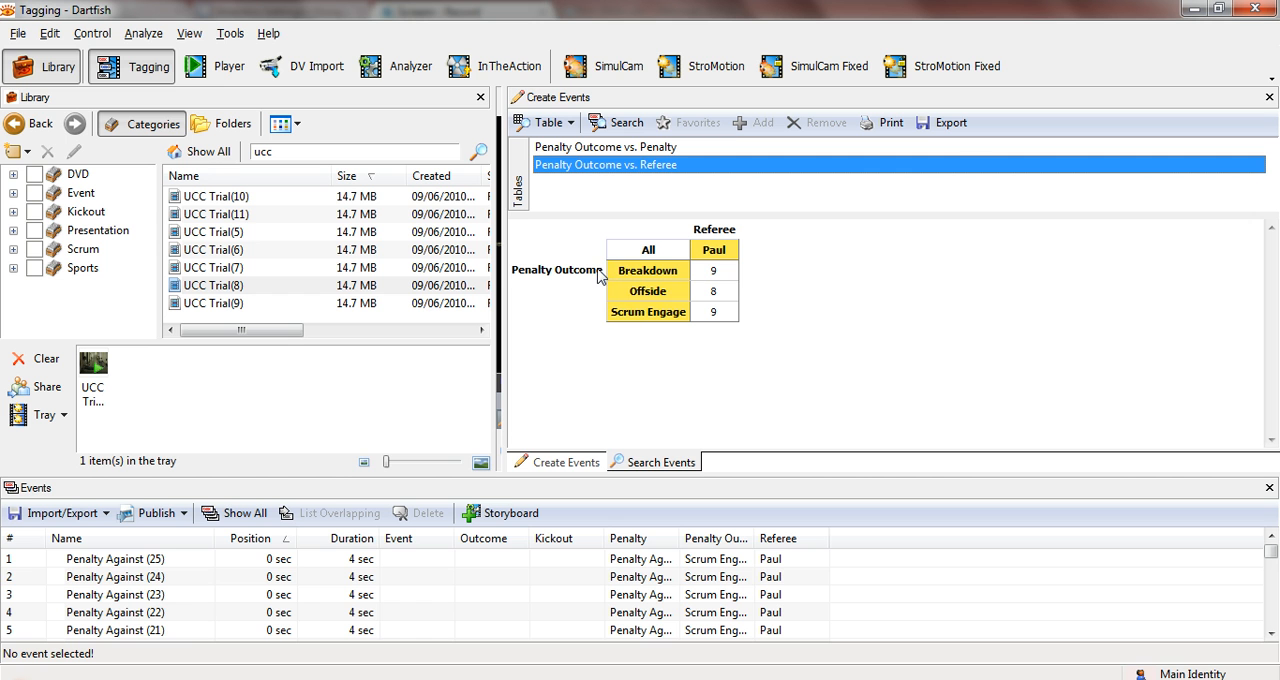
pyautogui.moveTo(698, 249)
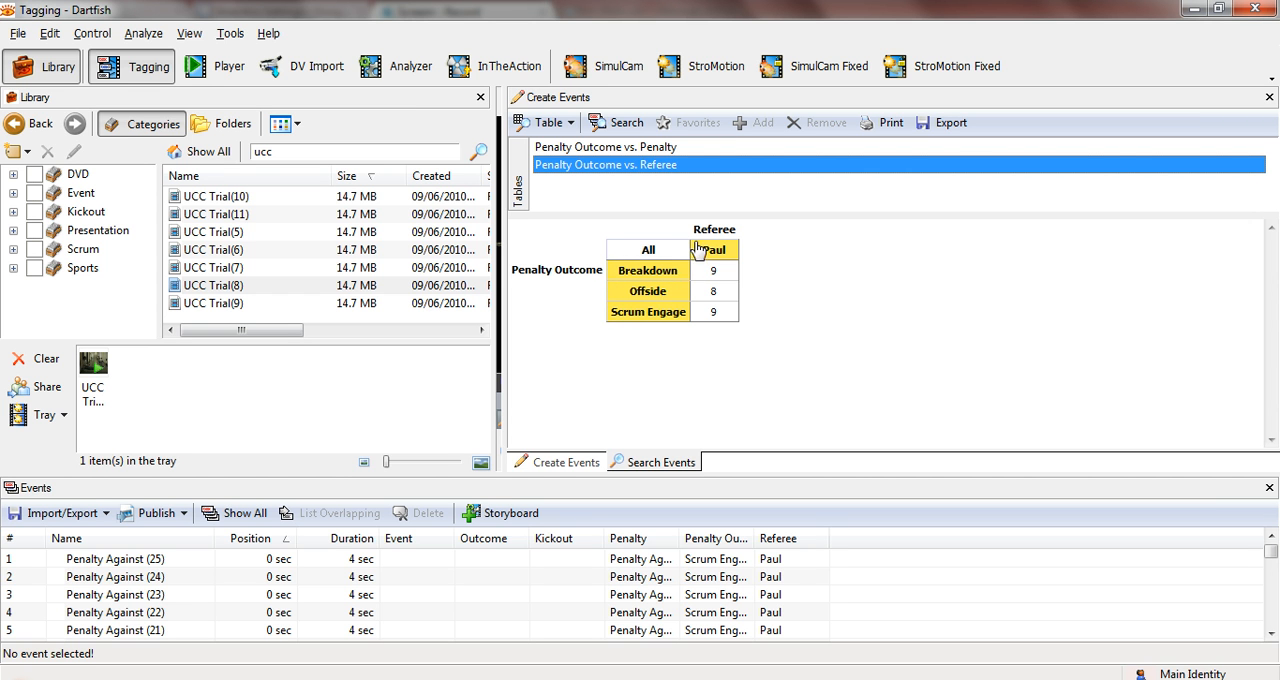
pyautogui.moveTo(700, 345)
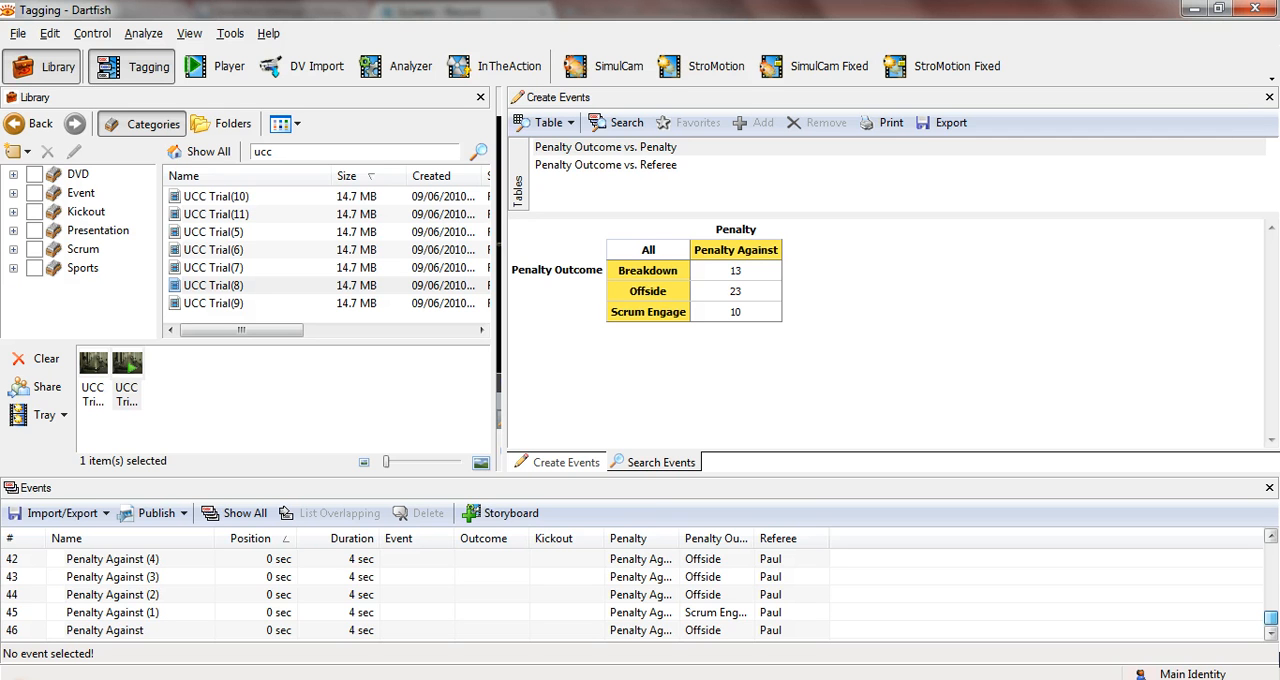
# Scroll up the events list to see the second game's penalties refereed by John.
pyautogui.scroll(3)
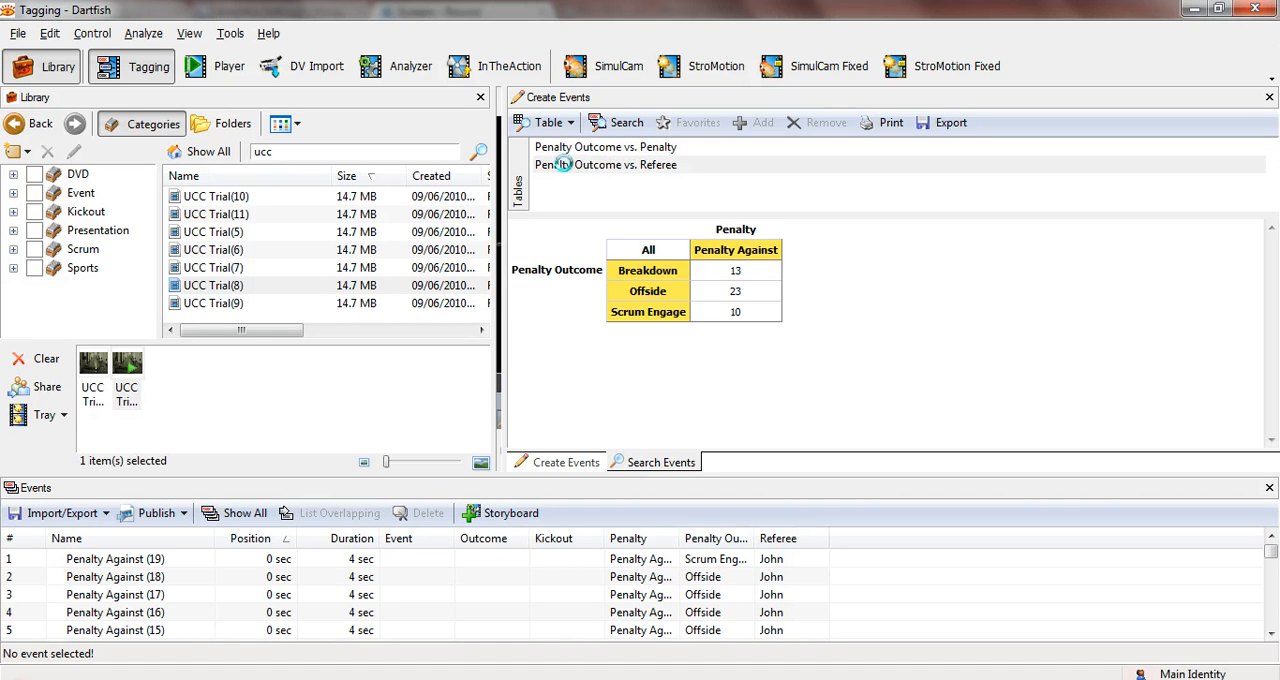
# Show the Penalty Outcome vs. Referee table, adding Tom's column (Breakdown 0, Scrum Engage 5).
pyautogui.click(605, 164)
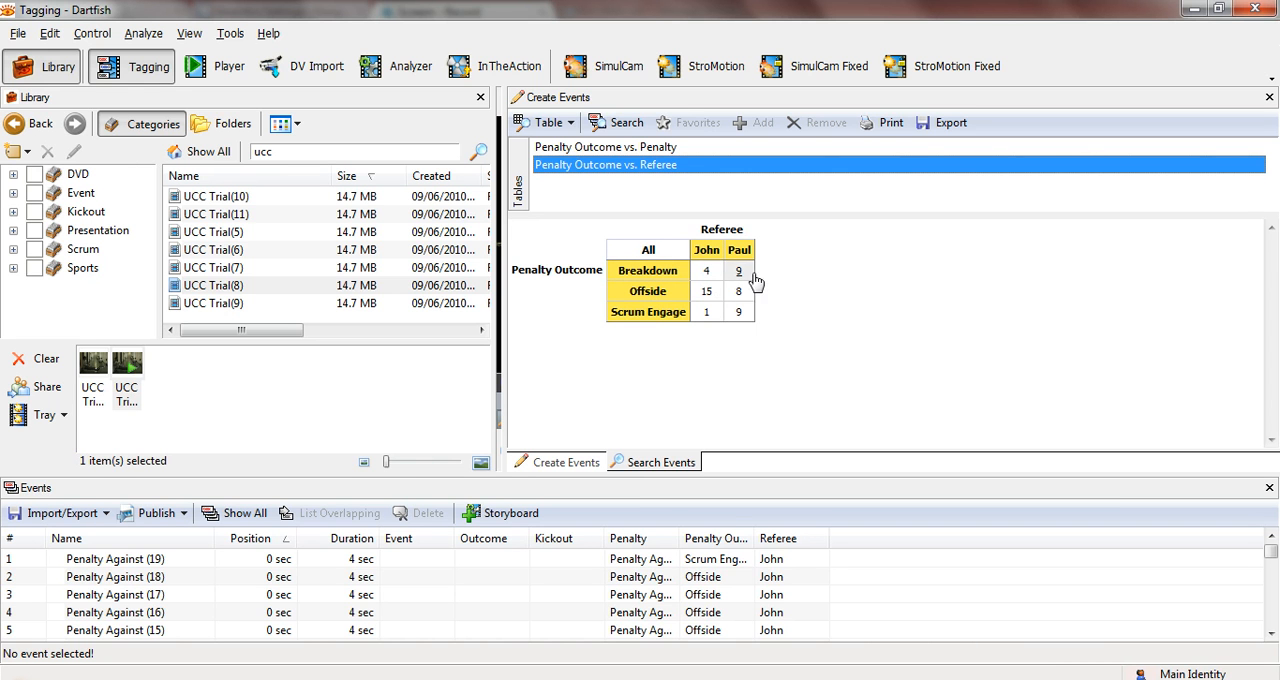
pyautogui.moveTo(675, 352)
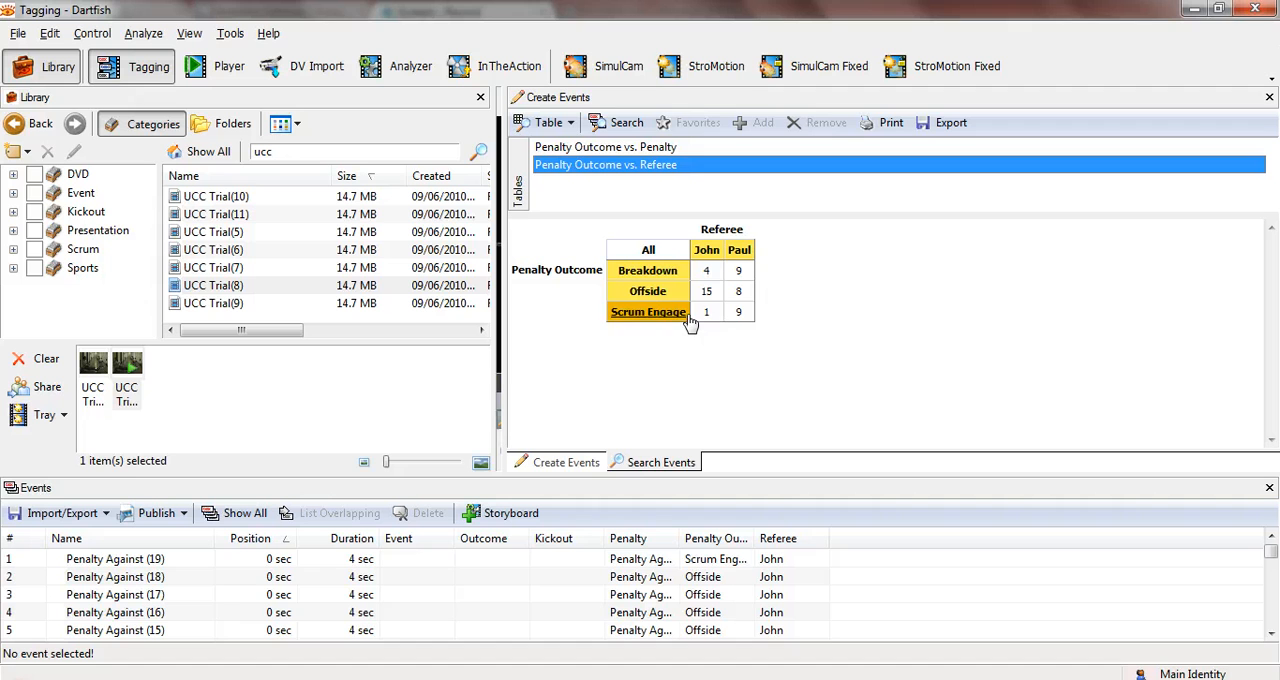
pyautogui.moveTo(710, 348)
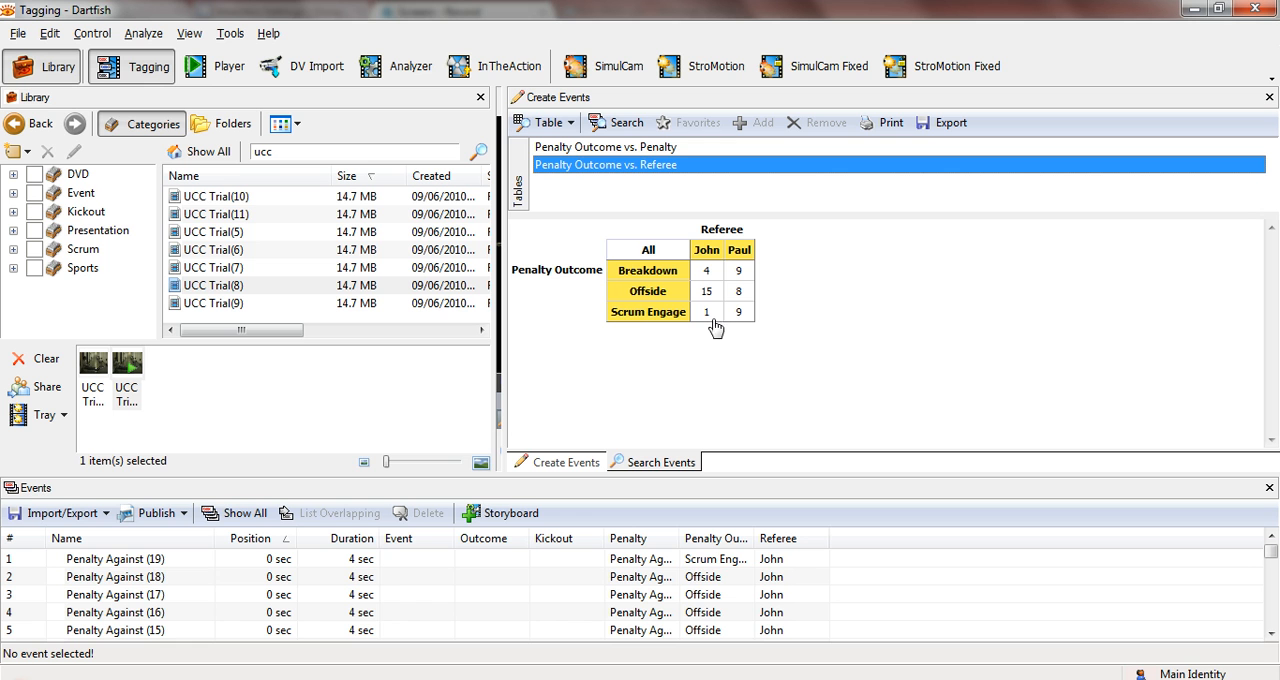
pyautogui.moveTo(687, 362)
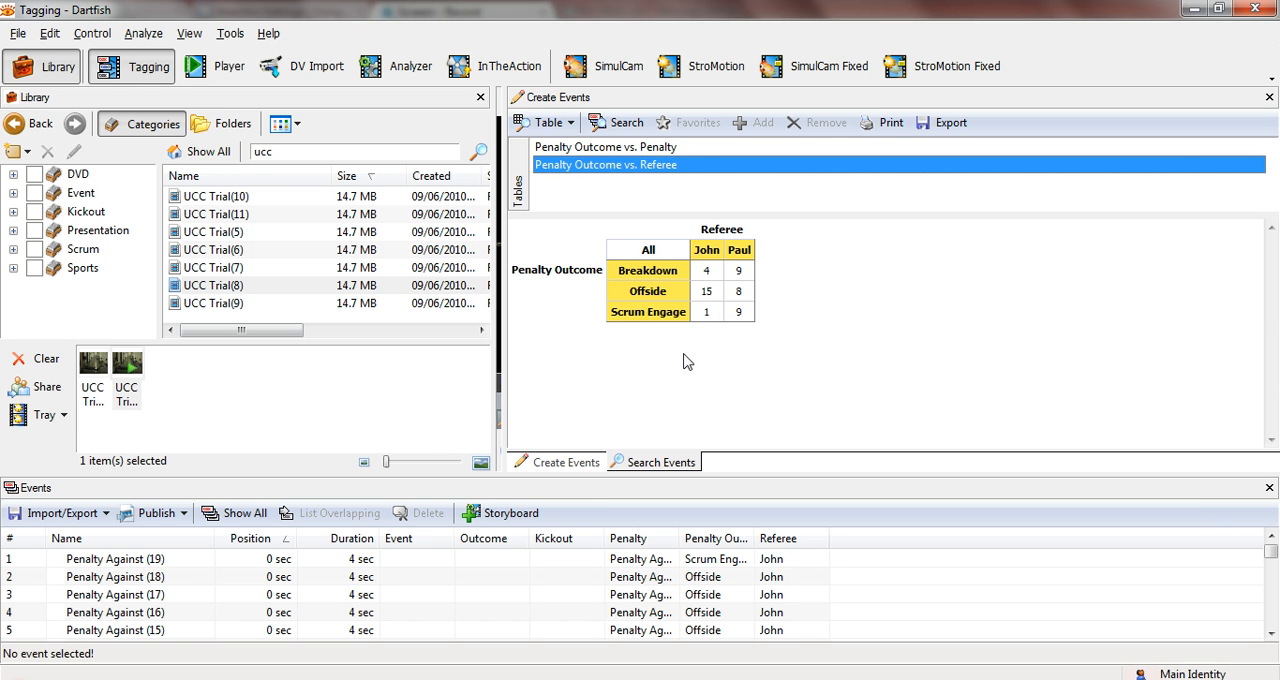
pyautogui.moveTo(448, 337)
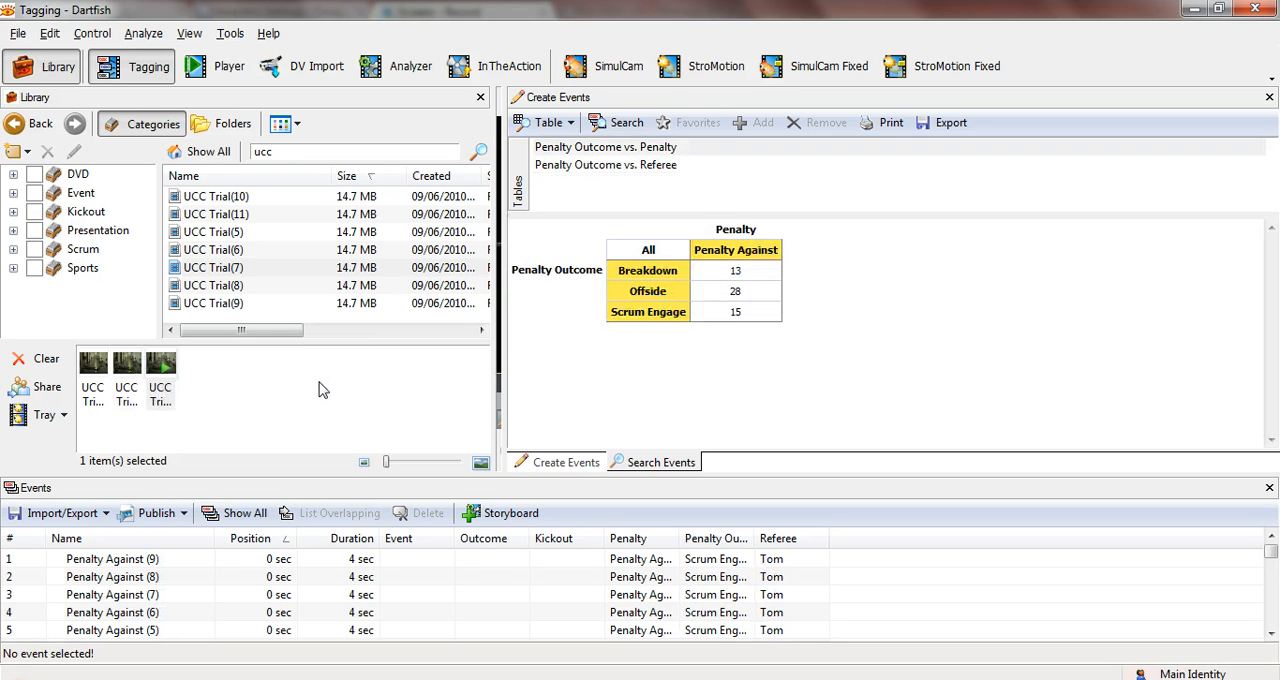
pyautogui.moveTo(630, 183)
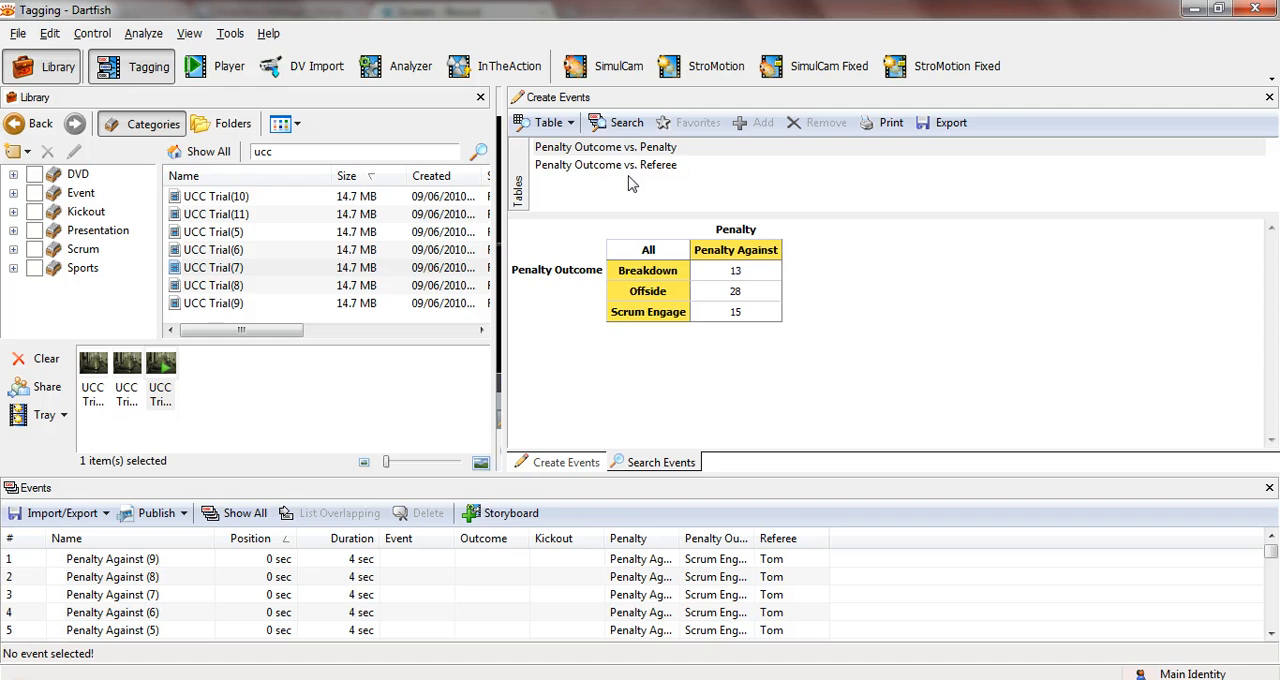
pyautogui.click(605, 164)
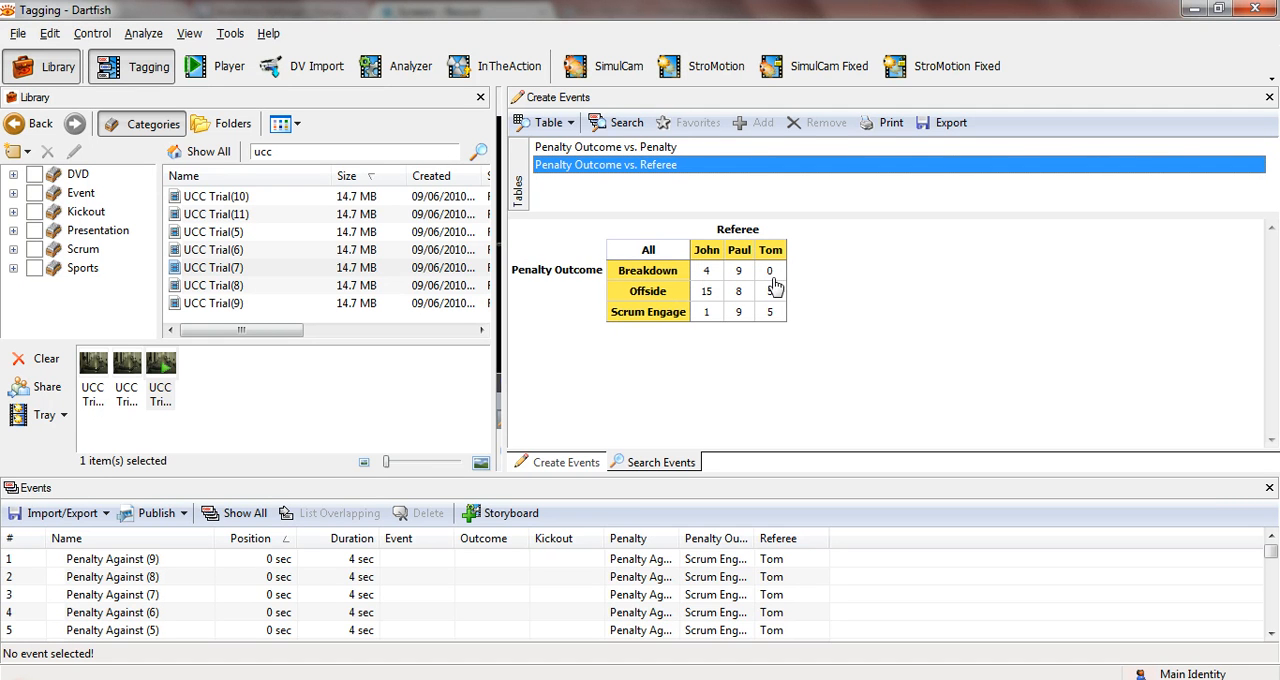
pyautogui.moveTo(837, 337)
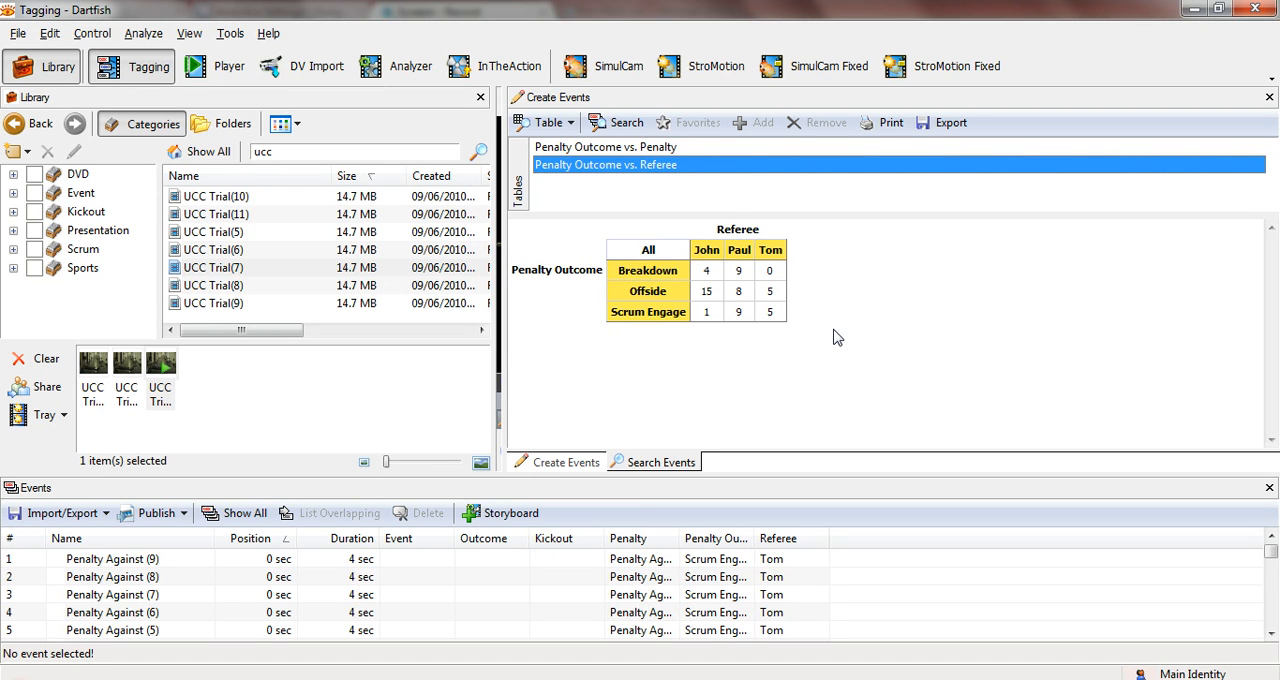